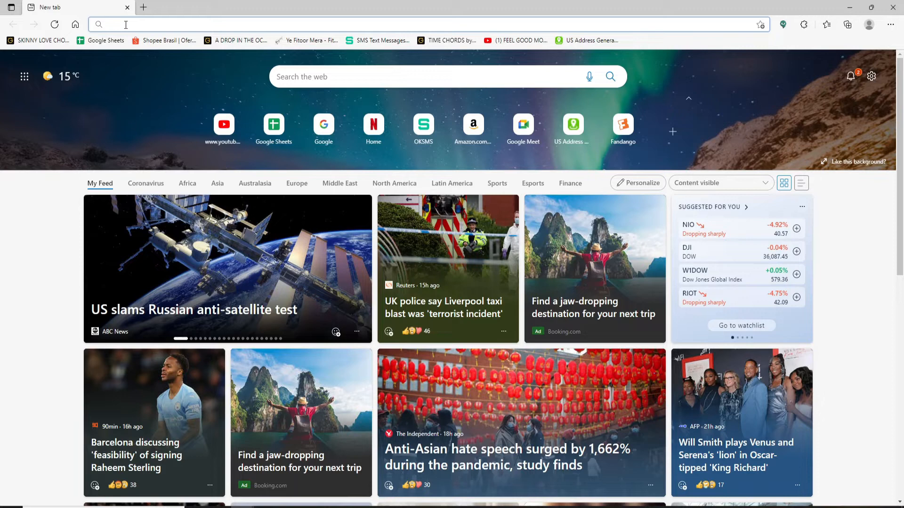
Search Bing for 'chase auto loan login'.
text(chase auto loan login)
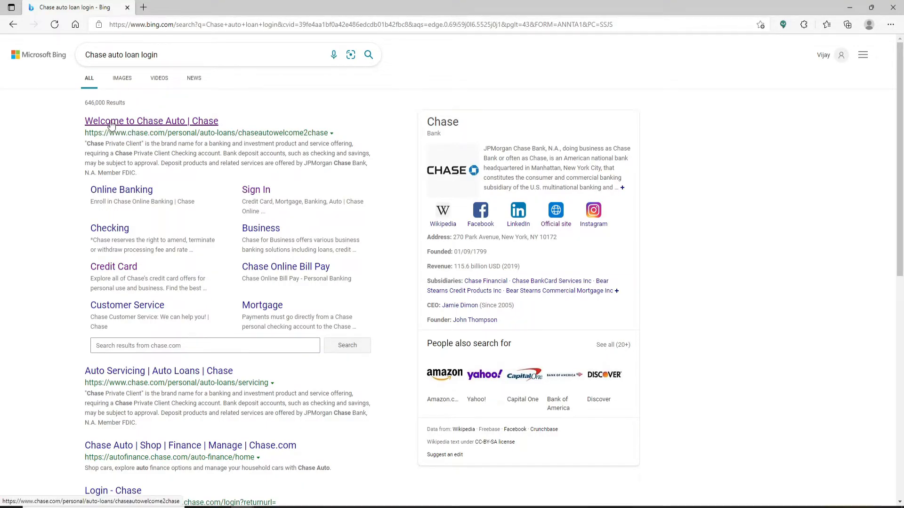
mouse_move(193, 131)
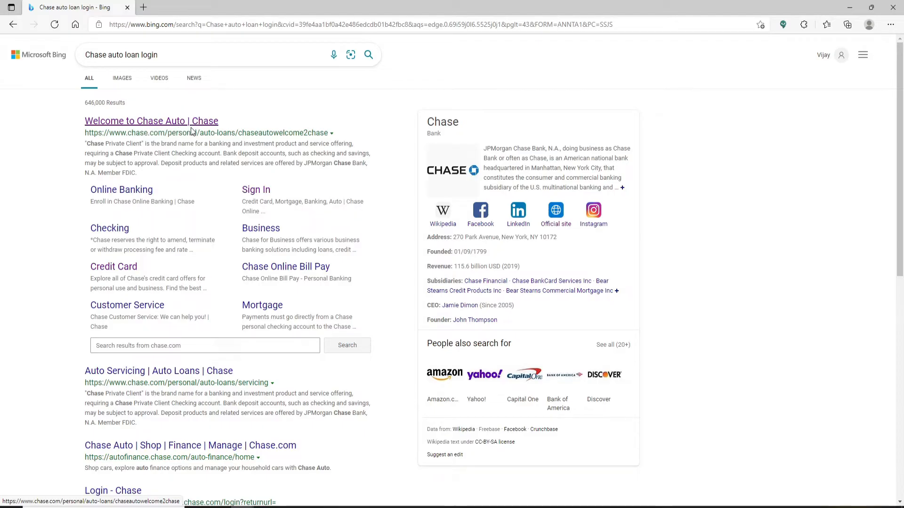
Reach the Chase sign-in page via the 'Welcome to Chase Auto' result.
click(151, 121)
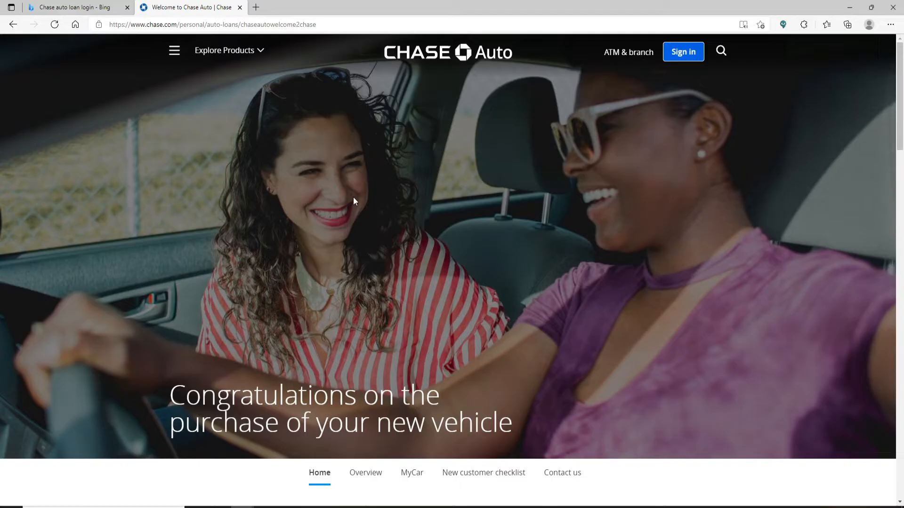
mouse_move(486, 384)
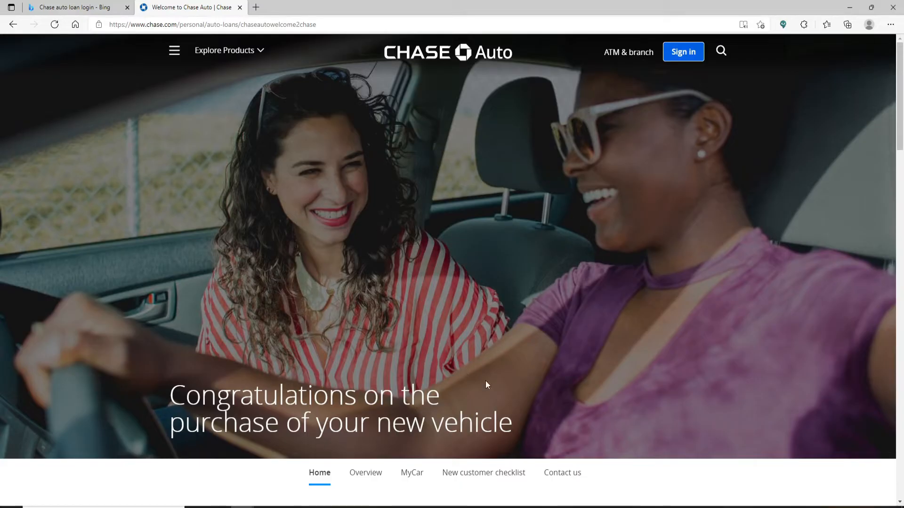
mouse_move(654, 68)
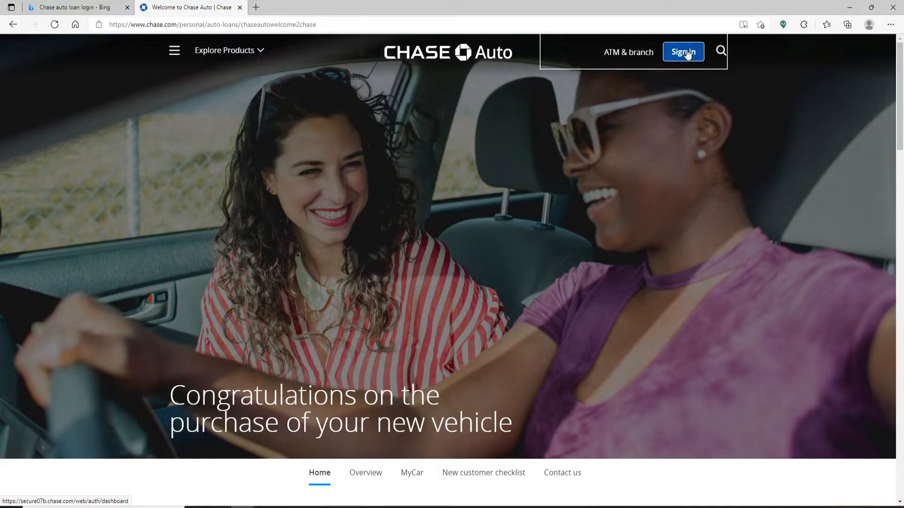
click(684, 52)
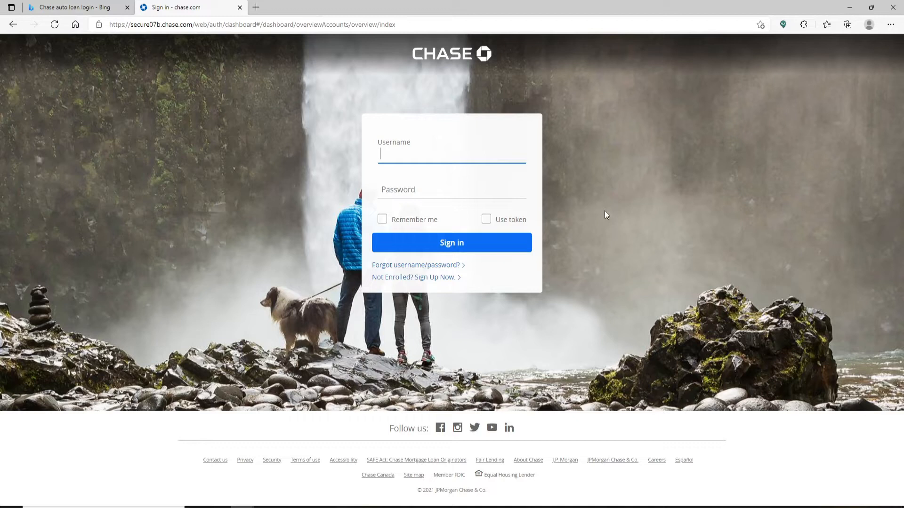
mouse_move(428, 158)
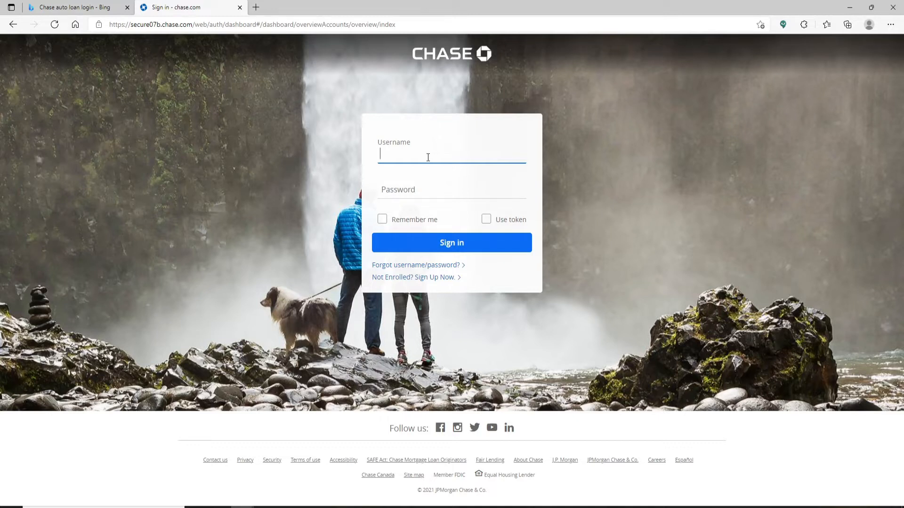
text(rupadulal)
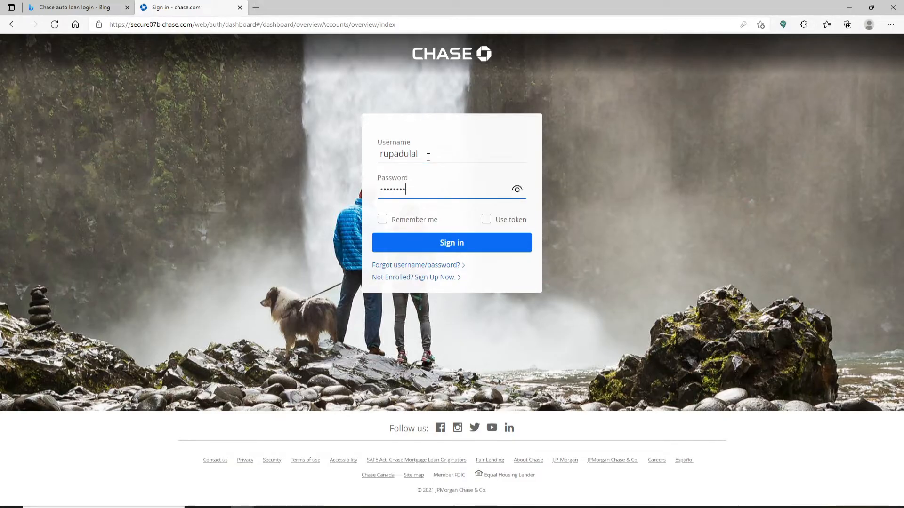
mouse_move(518, 189)
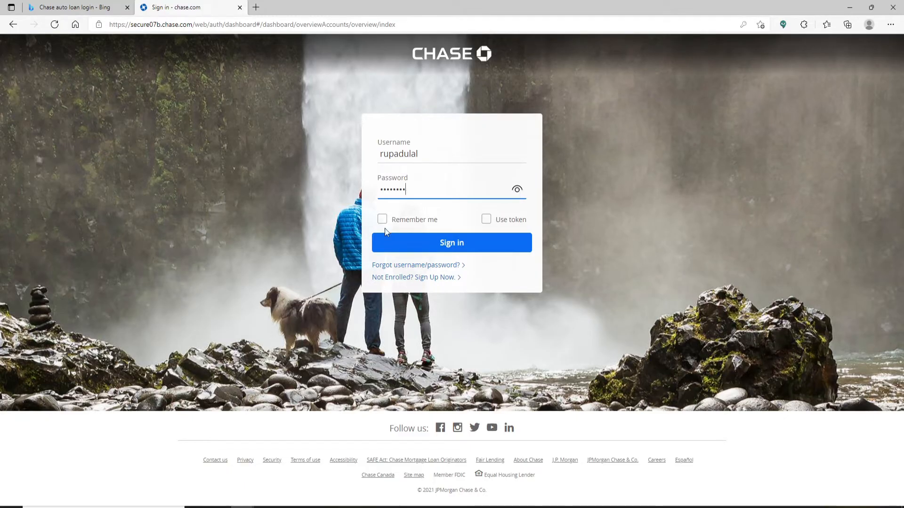
mouse_move(382, 222)
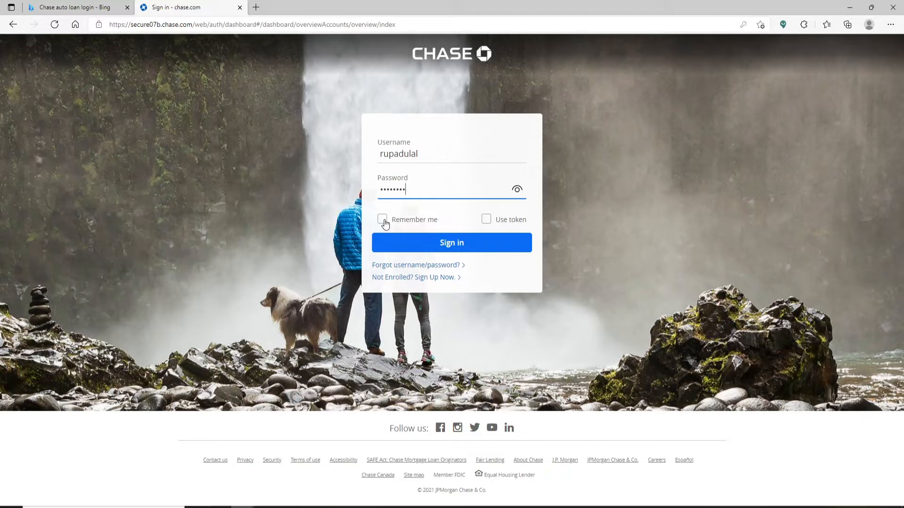
click(381, 220)
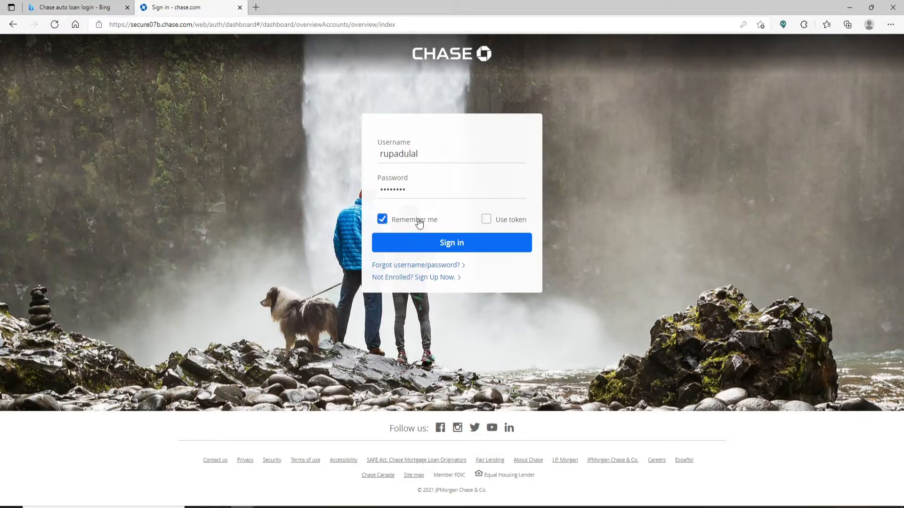
click(382, 219)
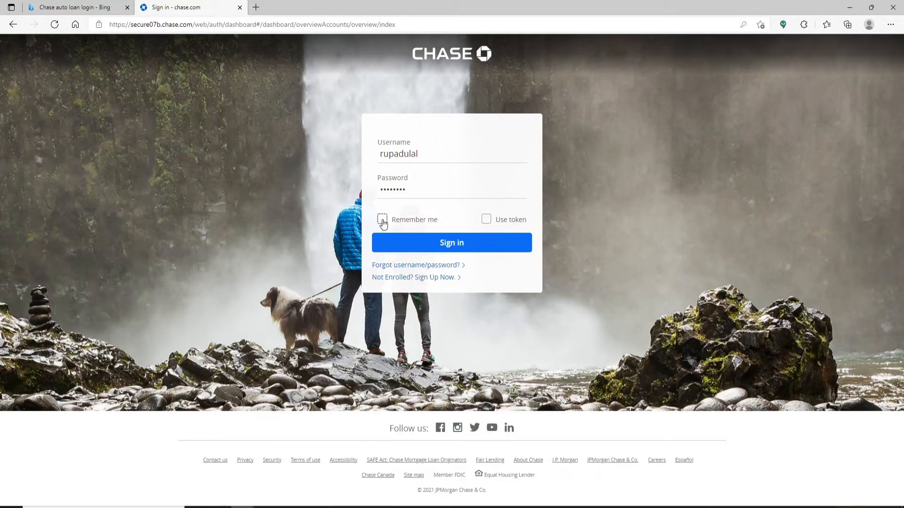
mouse_move(493, 224)
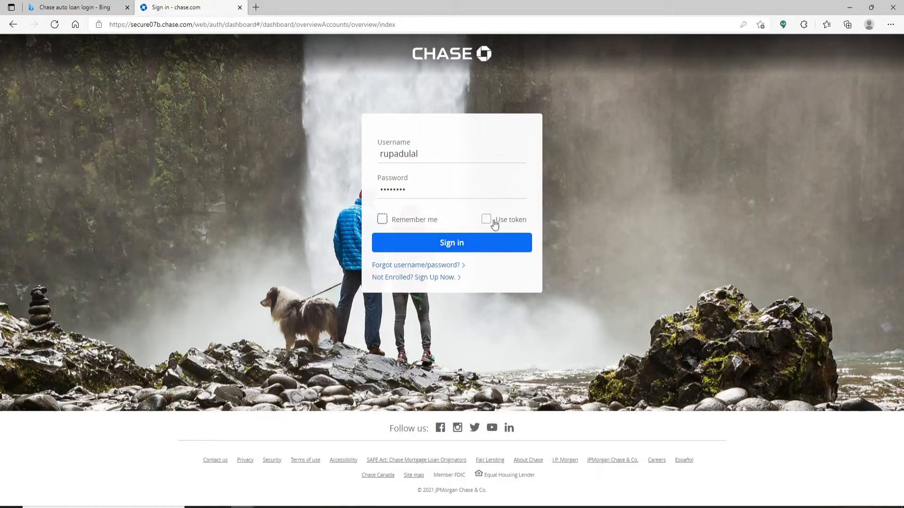
click(485, 219)
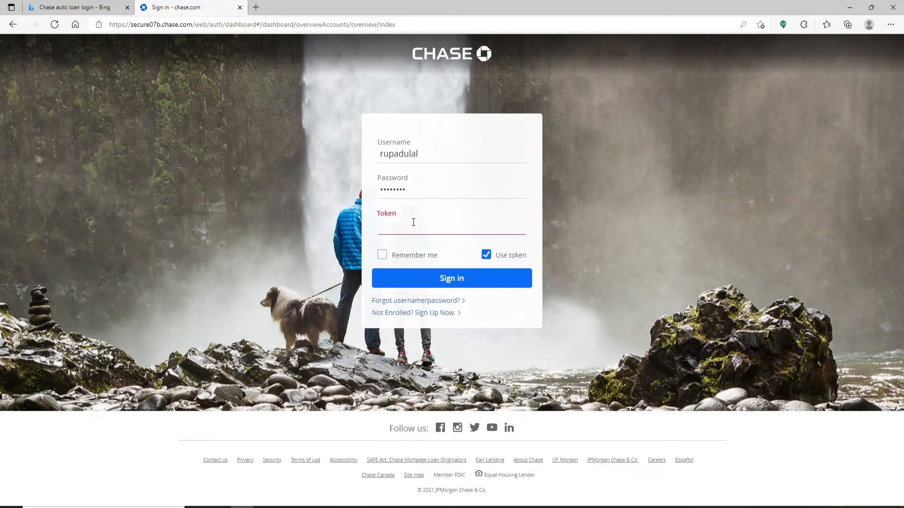
click(486, 256)
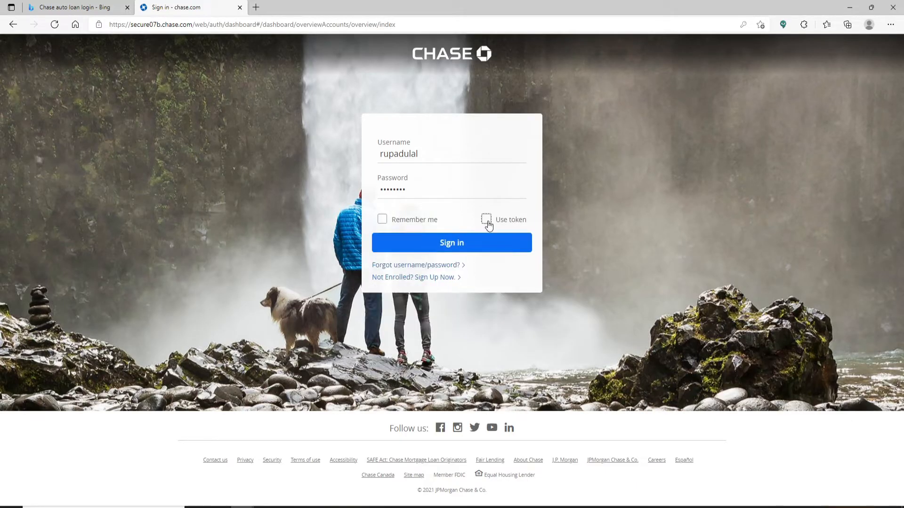
mouse_move(422, 173)
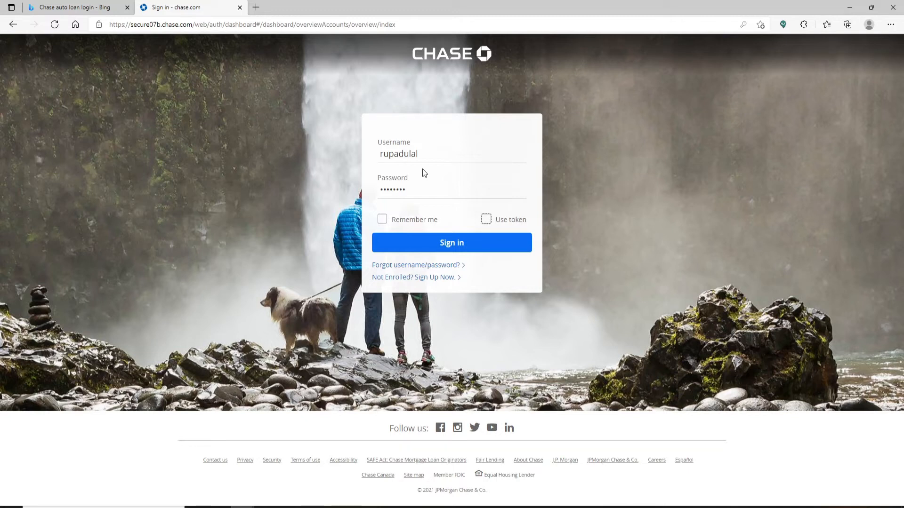
mouse_move(422, 182)
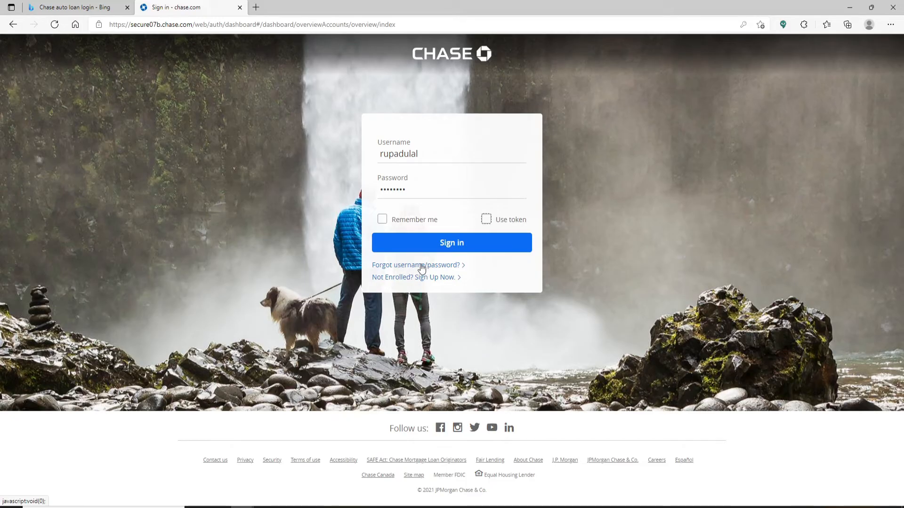
mouse_move(421, 269)
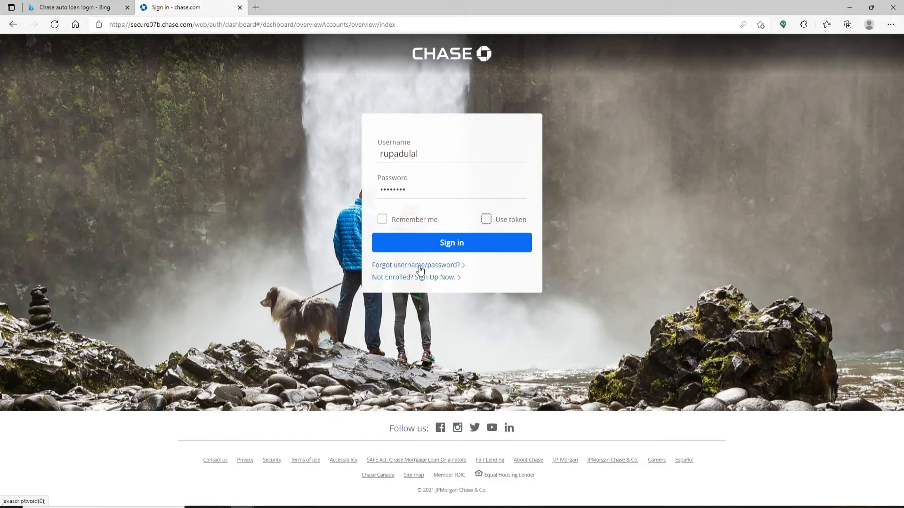